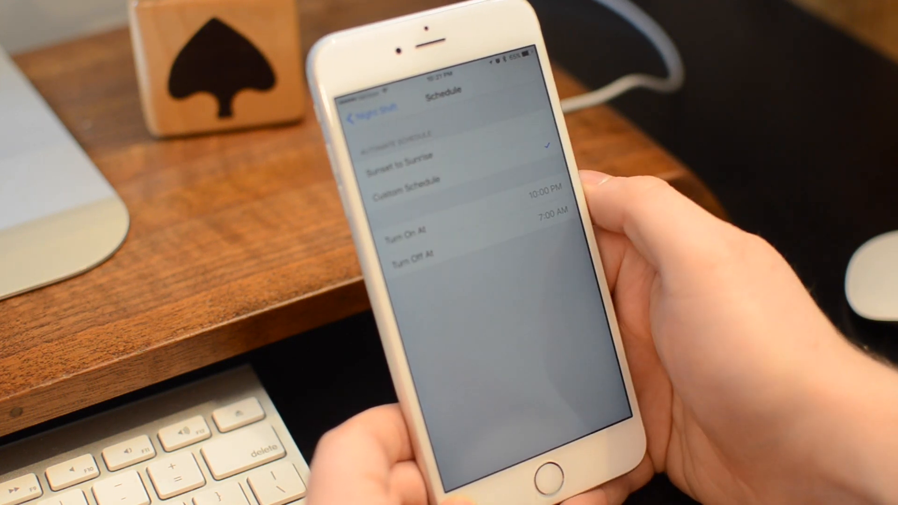
Step: Keep the Sunset to Sunrise Night Shift schedule and back out of Display & Brightness
left_click(361, 112)
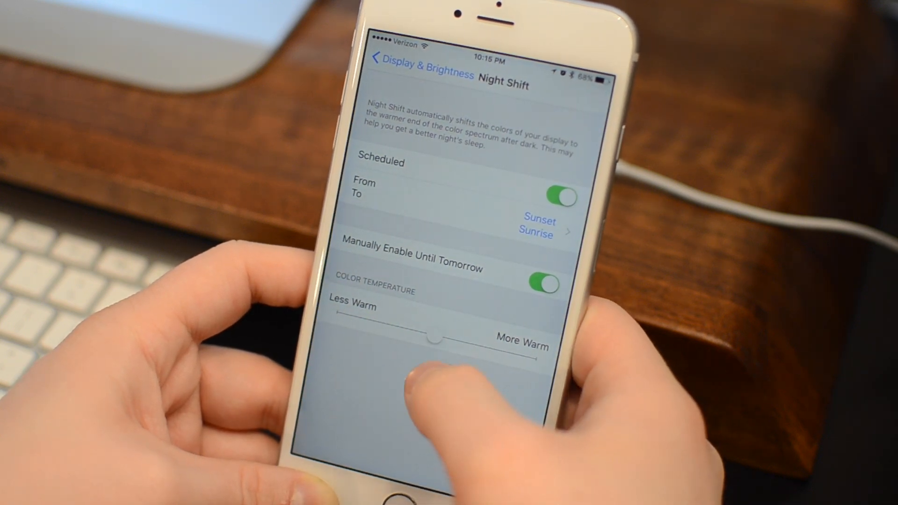
left_click(388, 59)
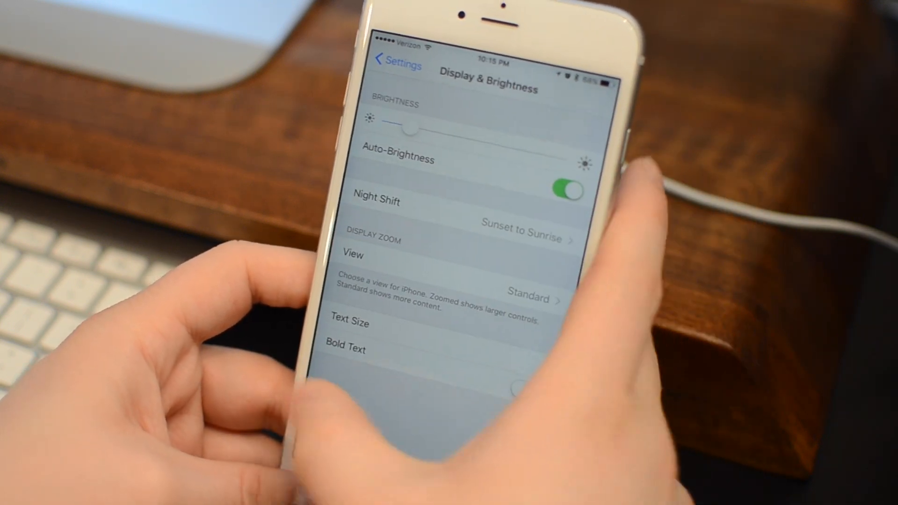
left_click(394, 62)
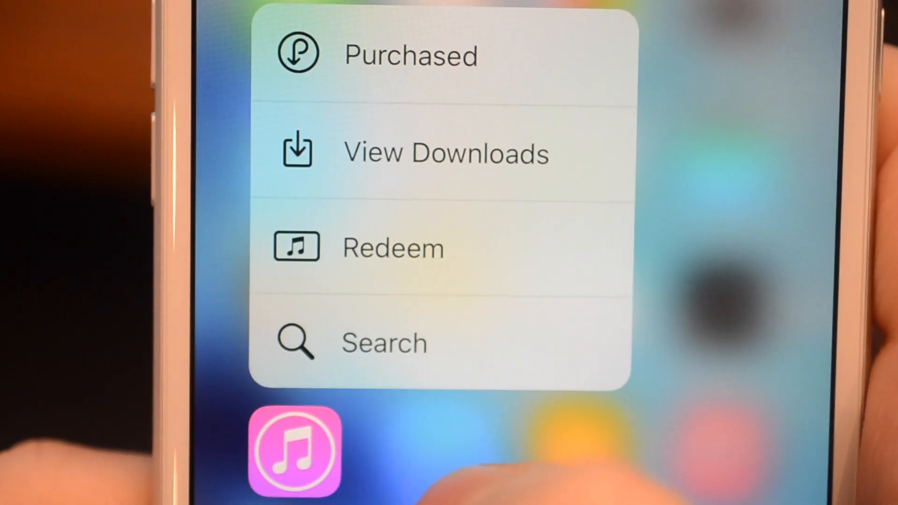
Step: Show the iTunes Store quick actions: Purchased, View Downloads, Redeem and Search
left_click(383, 342)
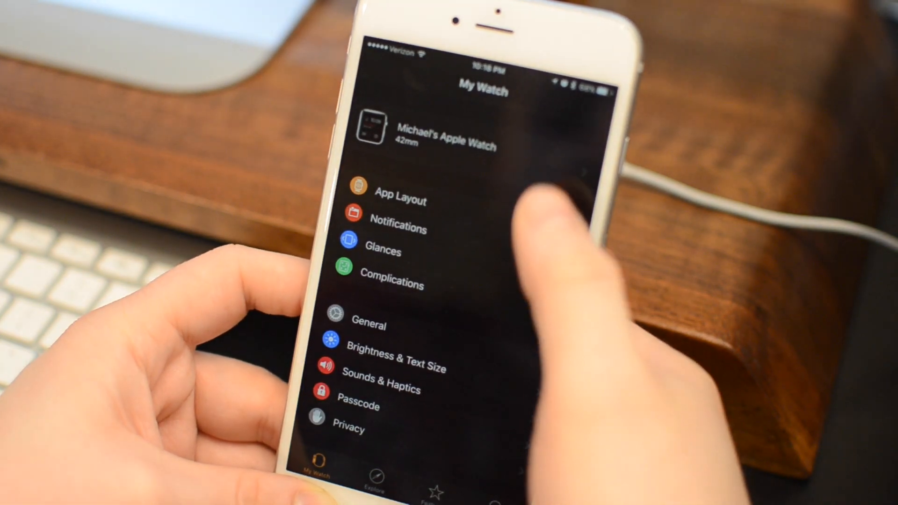
Step: View the My Watch settings list for the paired 42mm Apple Watch
left_click(441, 132)
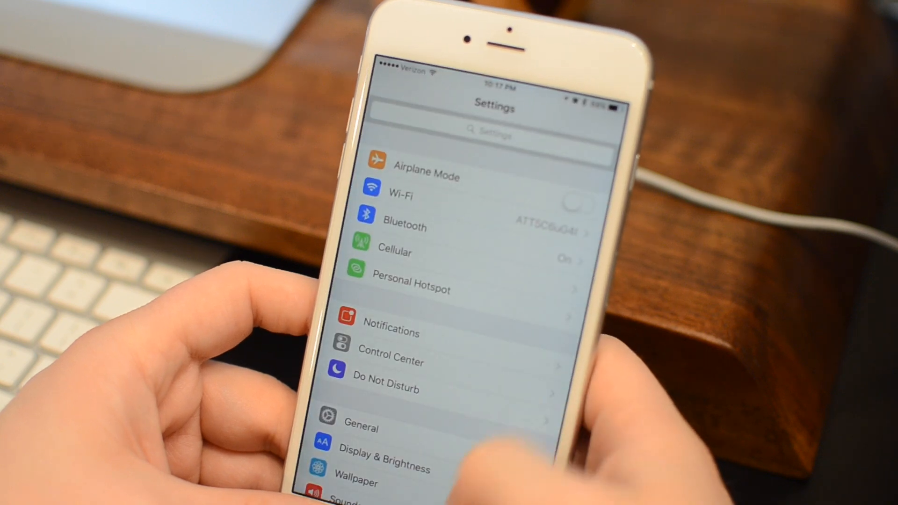
Step: Reach the Password setting for locked notes inside the Notes settings
scroll("down", 3)
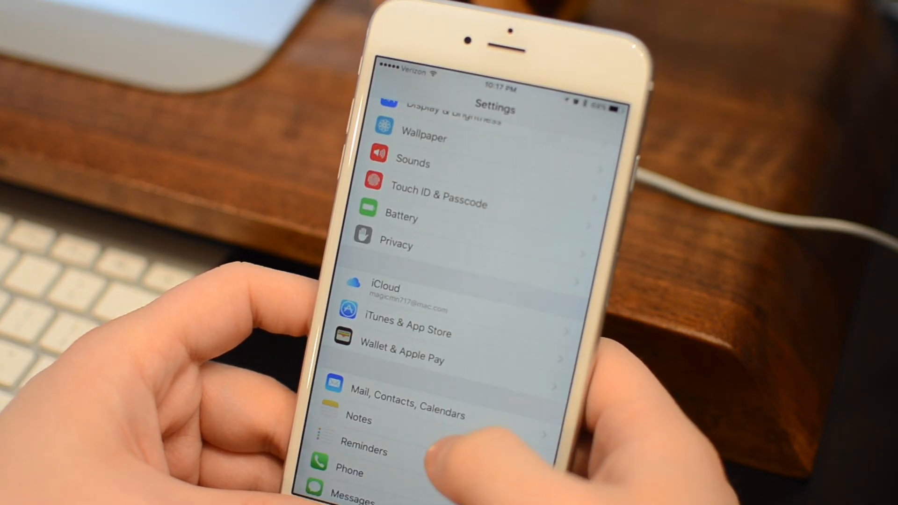
left_click(358, 419)
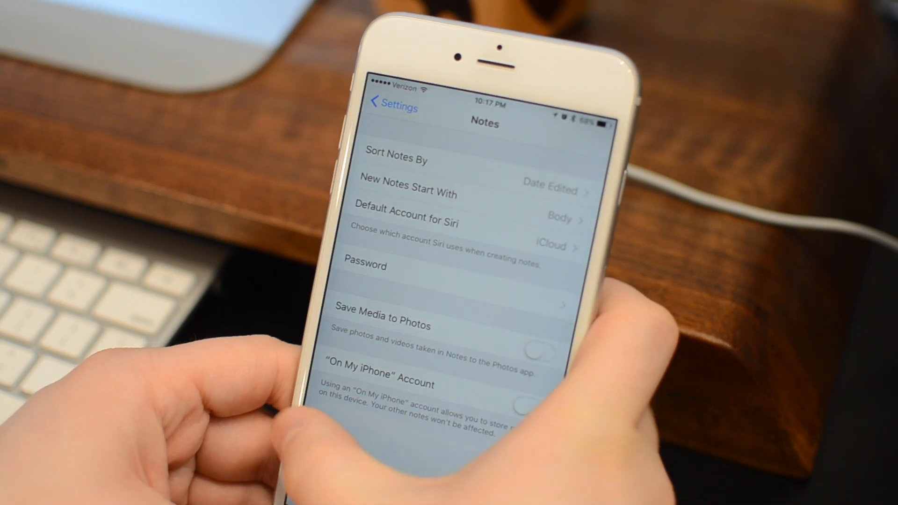
left_click(390, 106)
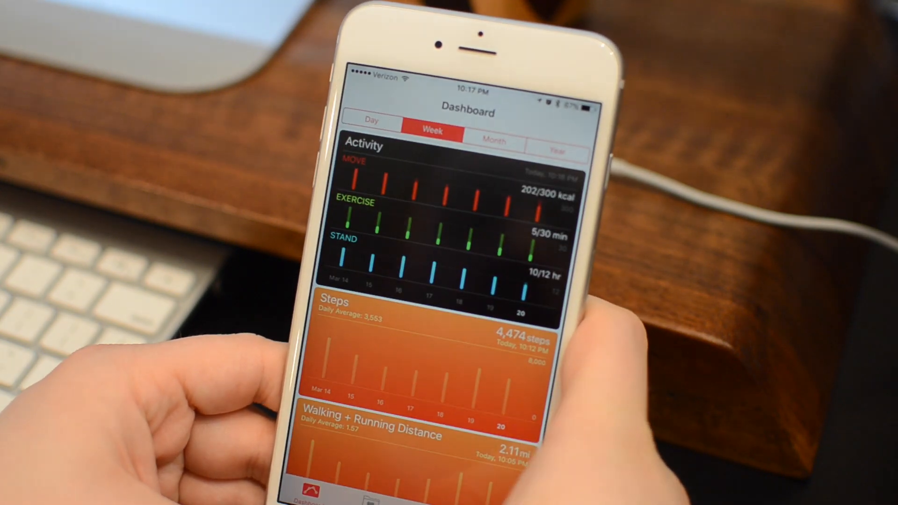
Step: Review the weekly Activity and Steps details in Health, then return to the Home Screen
left_click(364, 145)
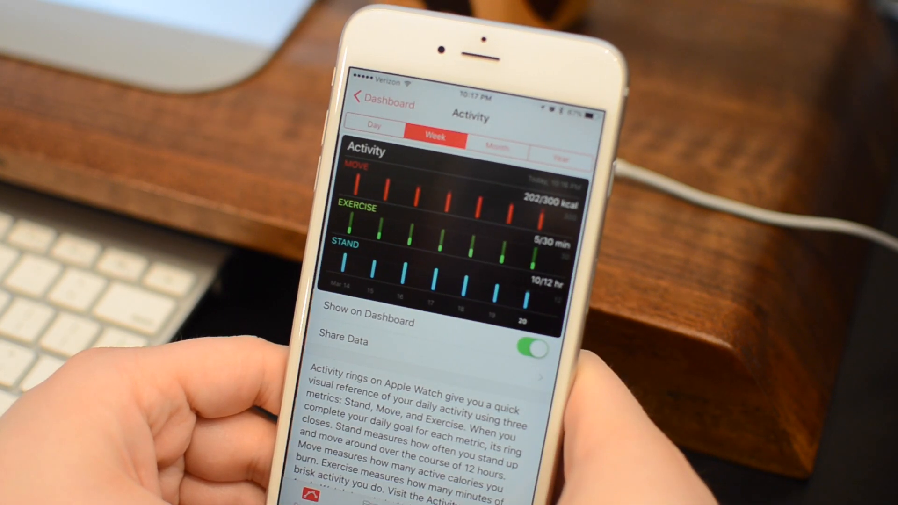
left_click(375, 103)
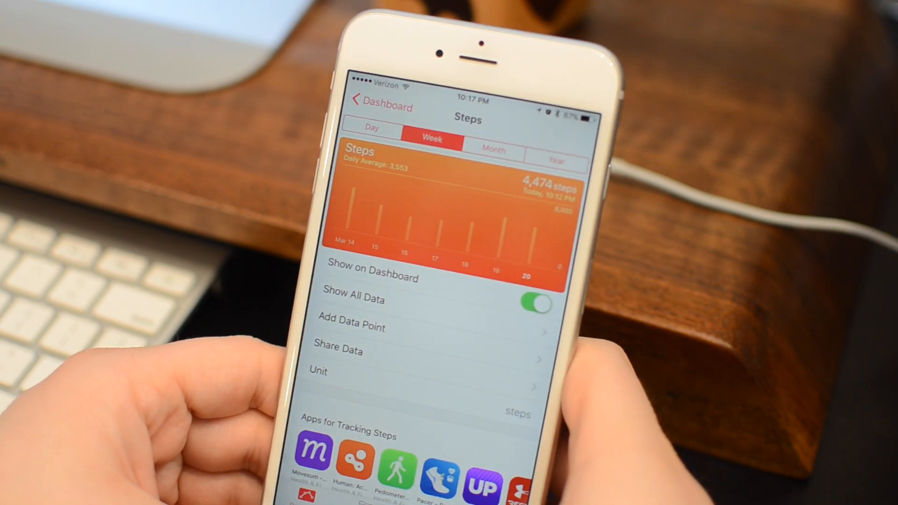
scroll("down", 3)
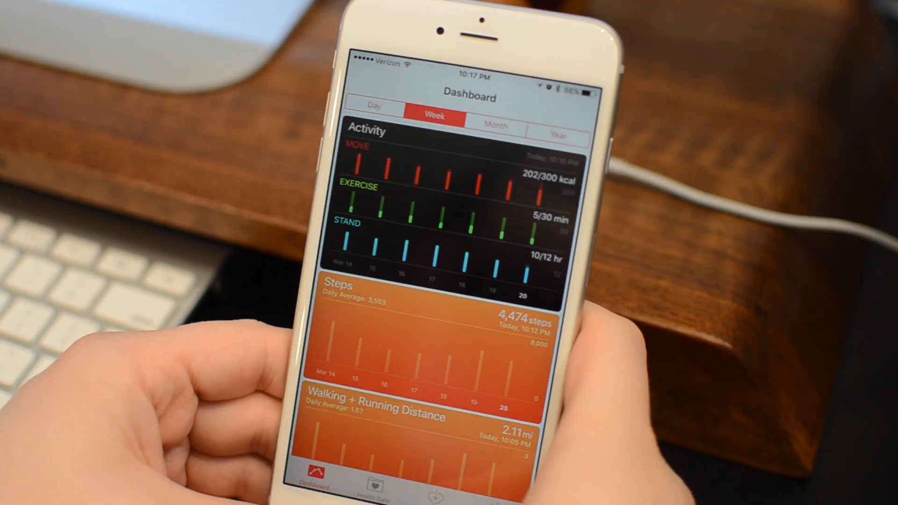
key("home")
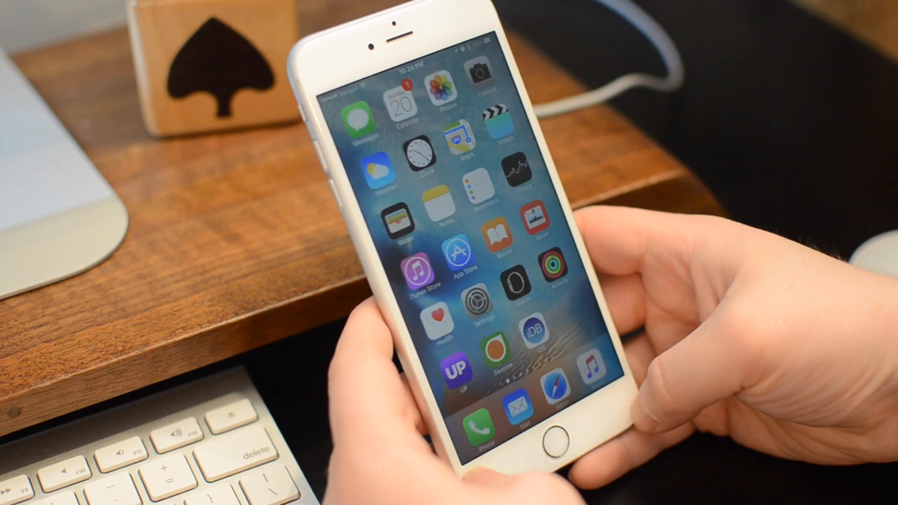
Step: Launch Photos from the Home Screen
left_click(481, 315)
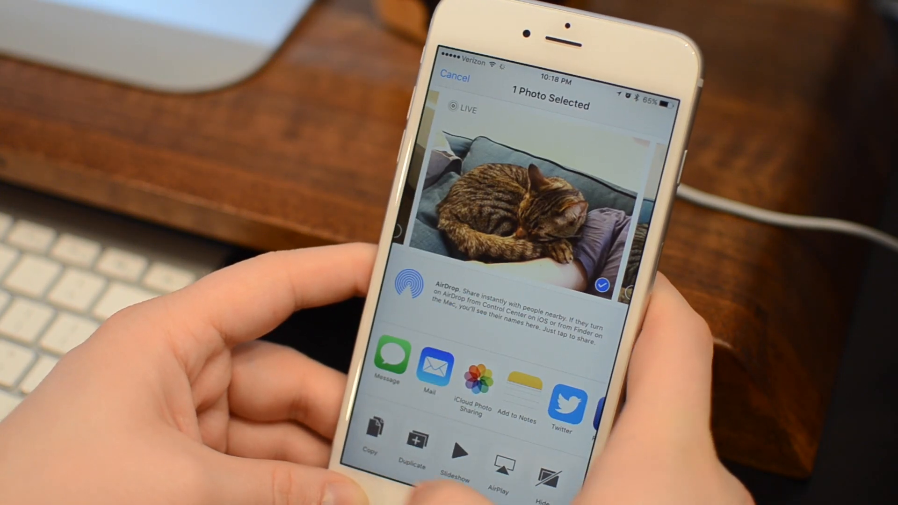
Step: Choose Duplicate from the cat Live Photo's share sheet
left_click(411, 452)
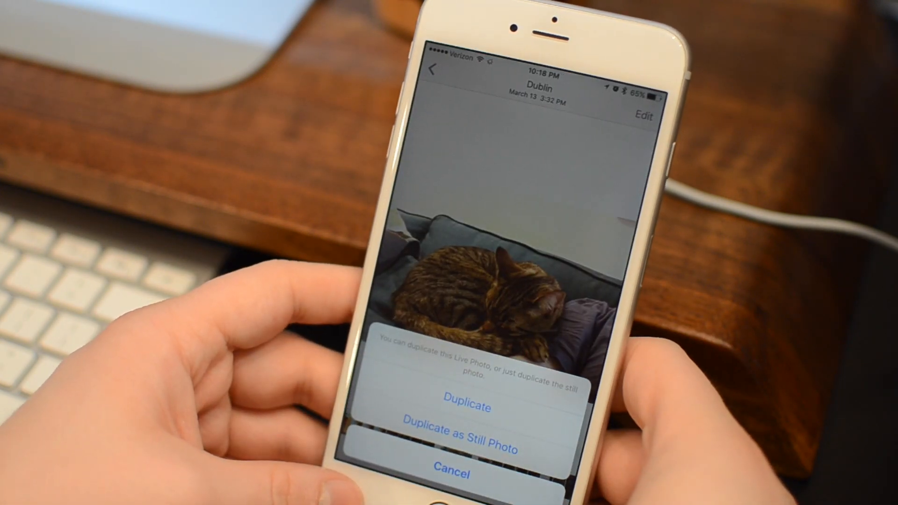